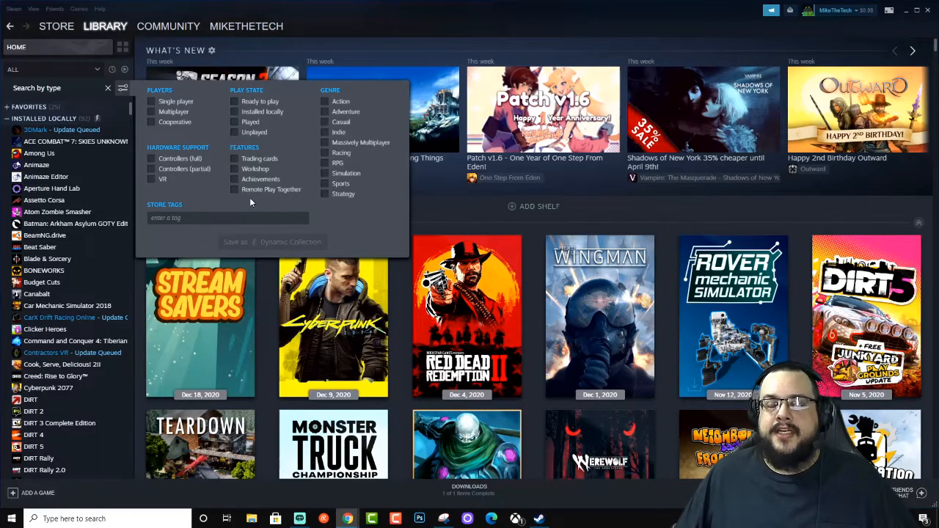
# Filter the library to games with the Remote Play Together feature.
pyautogui.click(235, 190)
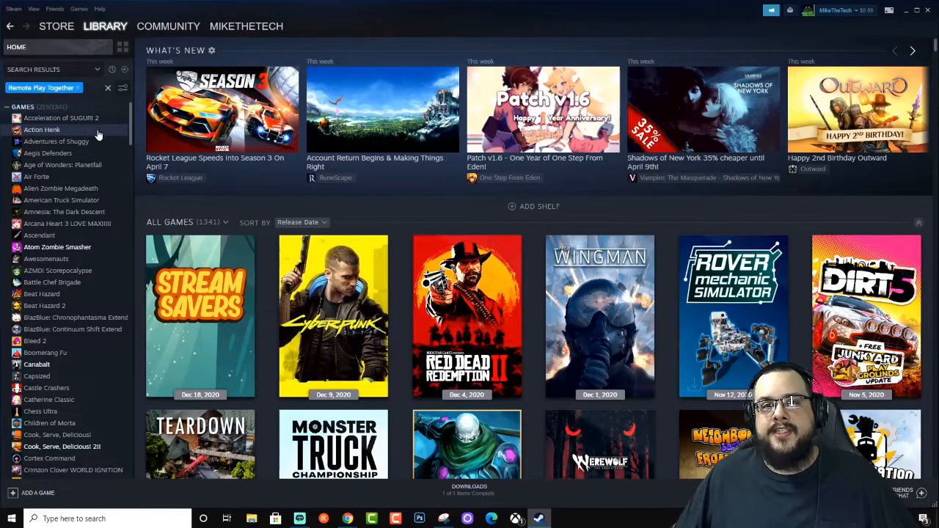
pyautogui.moveTo(124, 162)
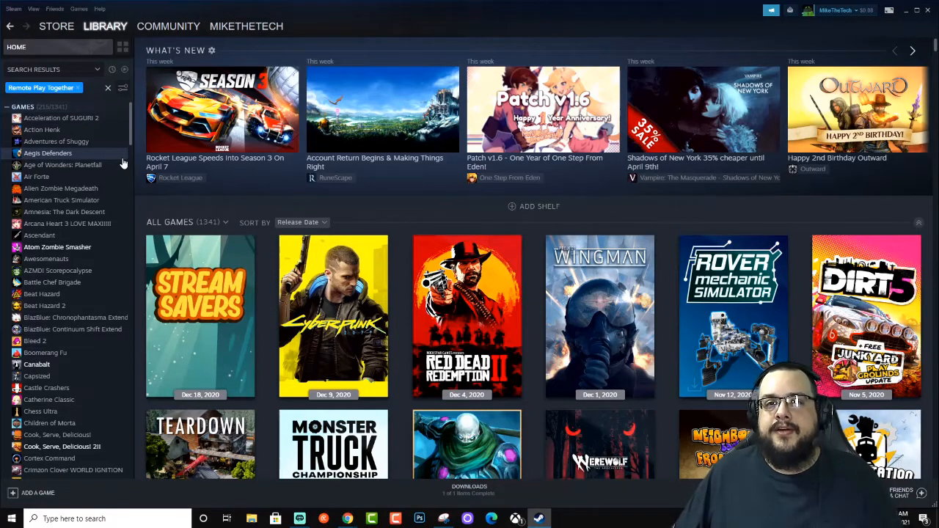
pyautogui.moveTo(210, 182)
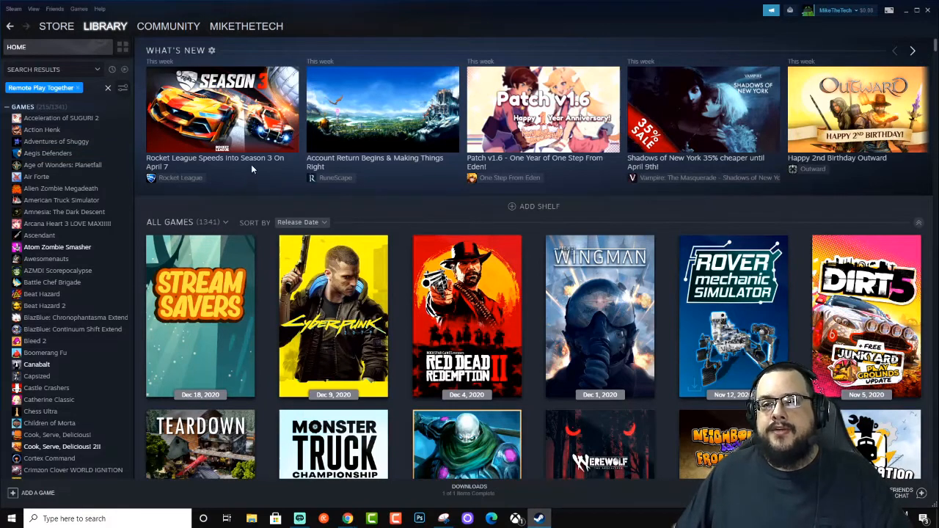
pyautogui.moveTo(267, 183)
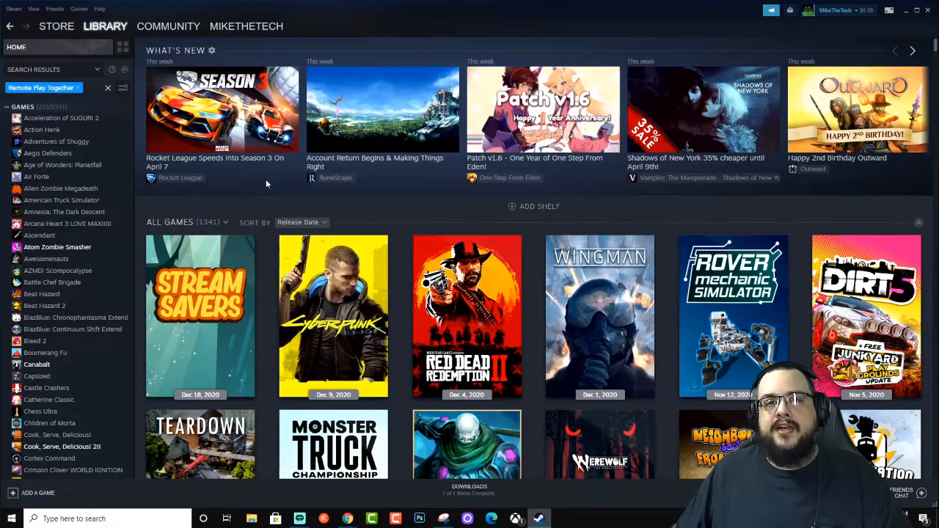
pyautogui.moveTo(267, 208)
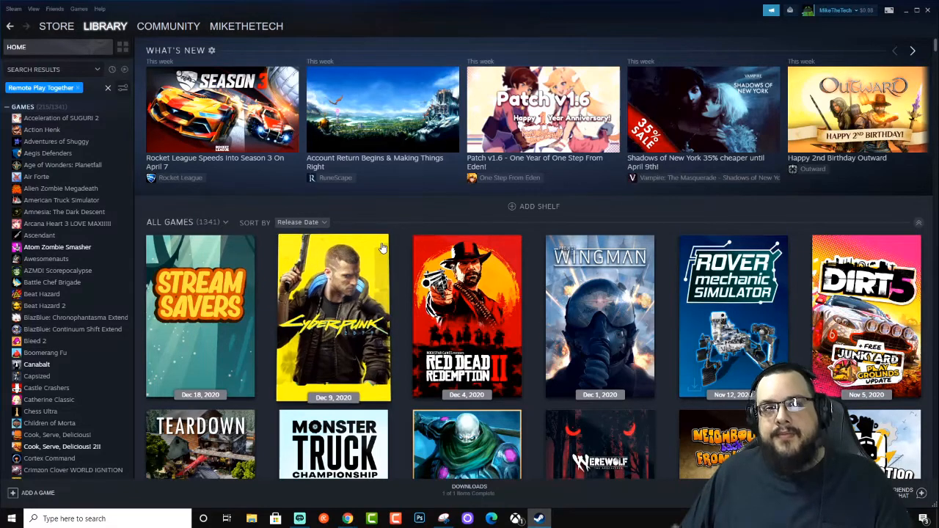
pyautogui.moveTo(381, 257)
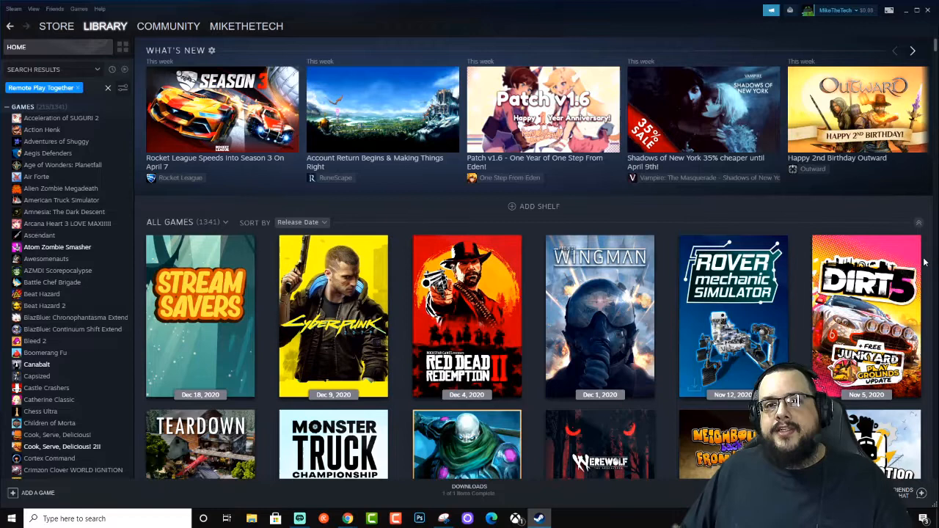
pyautogui.moveTo(913, 277)
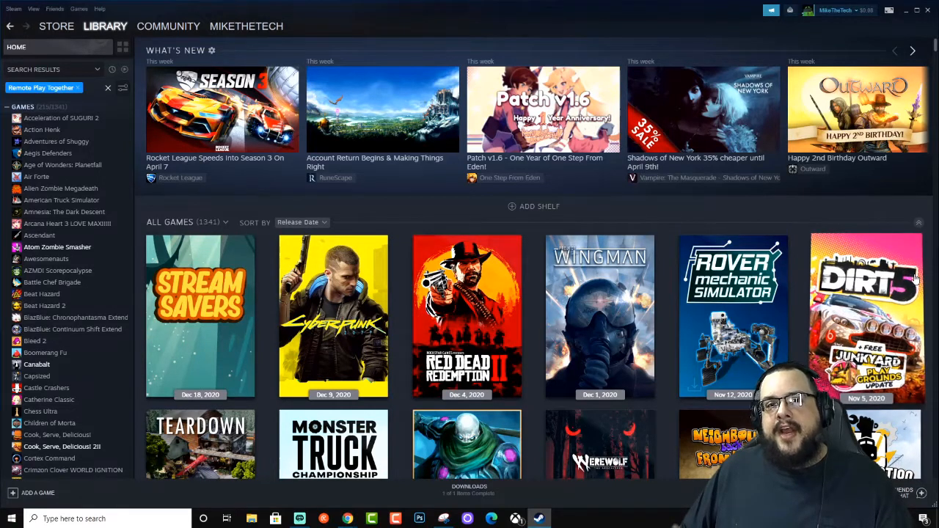